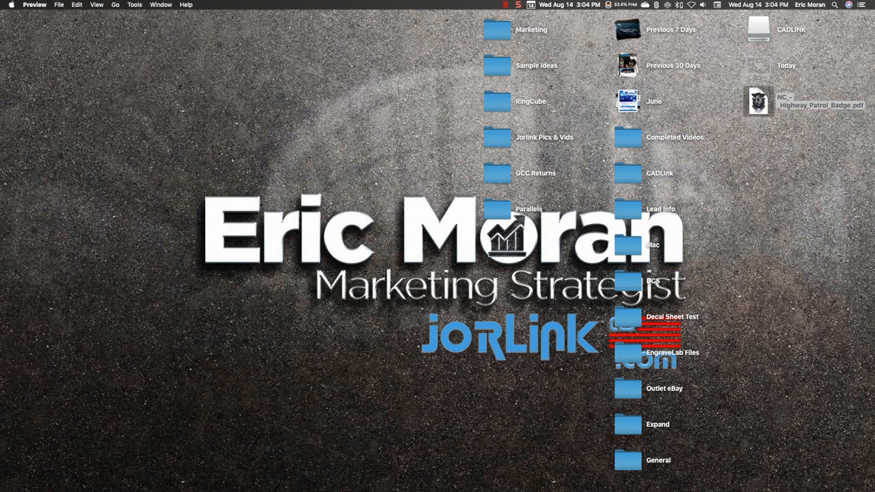
# Open Highway_Patrol_Badge.pdf from the Desktop in Preview
pyautogui.doubleClick(759, 101)
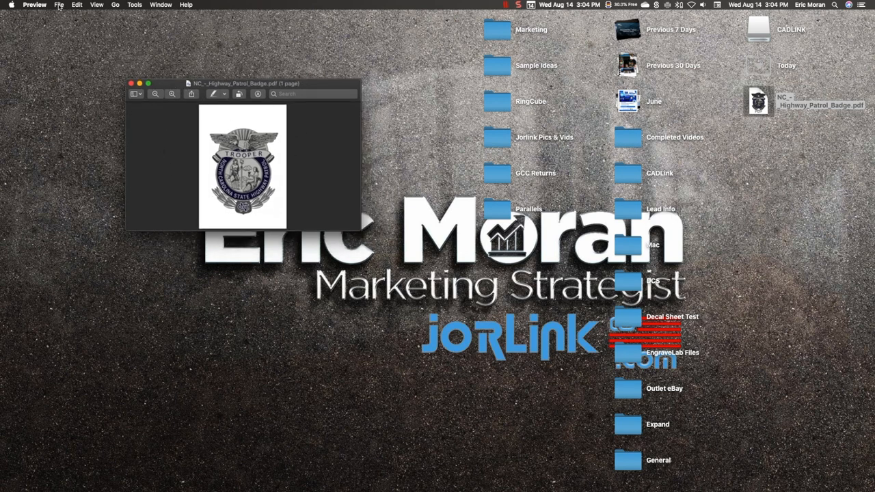
# Export the badge to the Desktop as a 600 pixels/inch JPEG named JPEGHighway_Patrol_Badge
pyautogui.click(59, 5)
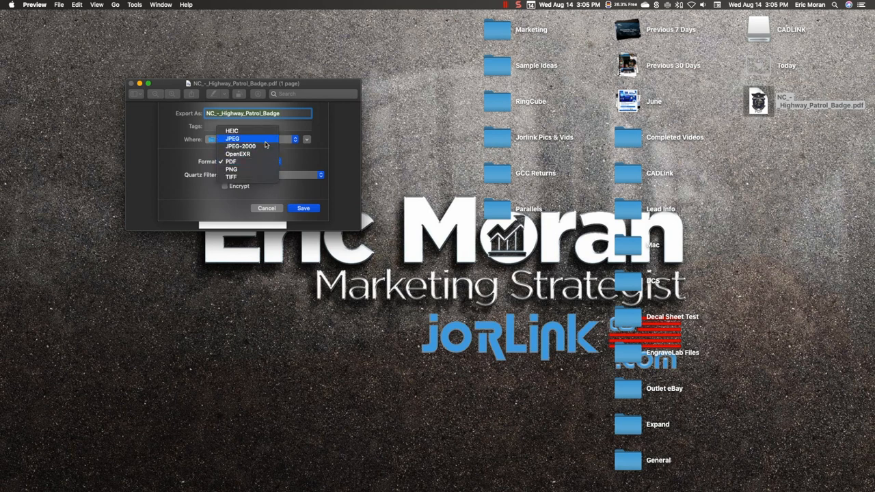
pyautogui.click(233, 138)
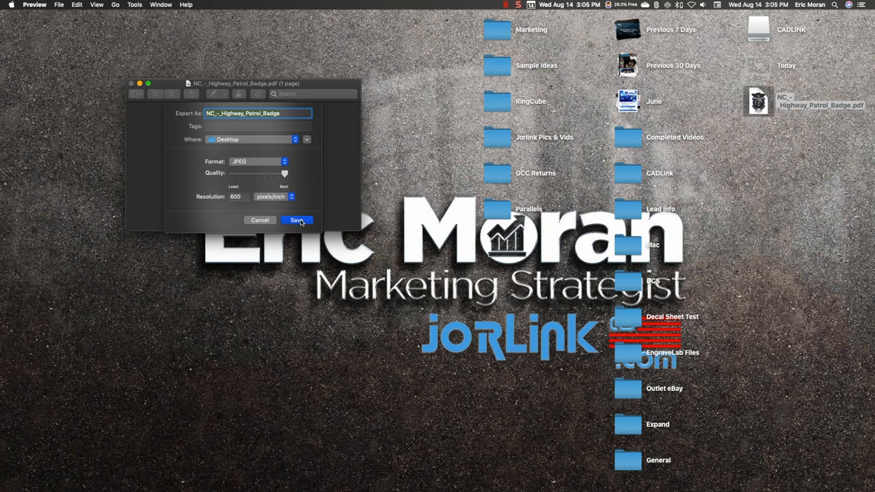
pyautogui.click(243, 113)
pyautogui.write('JPEG')
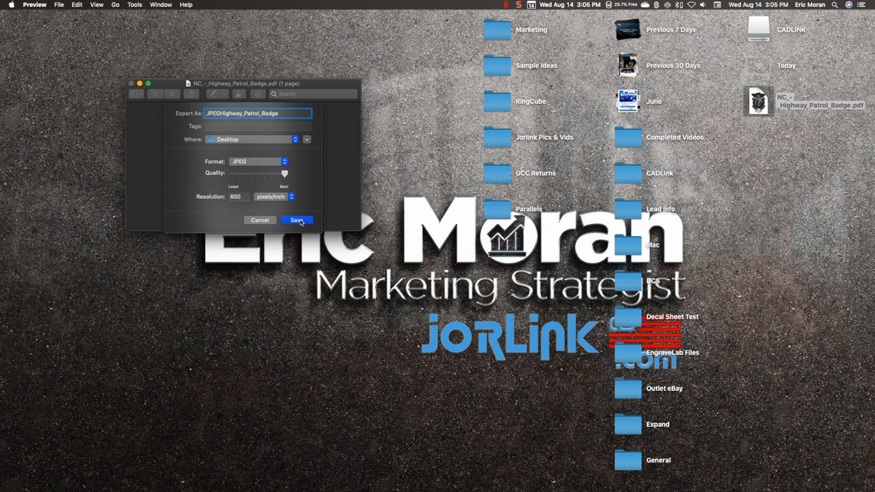
pyautogui.click(296, 218)
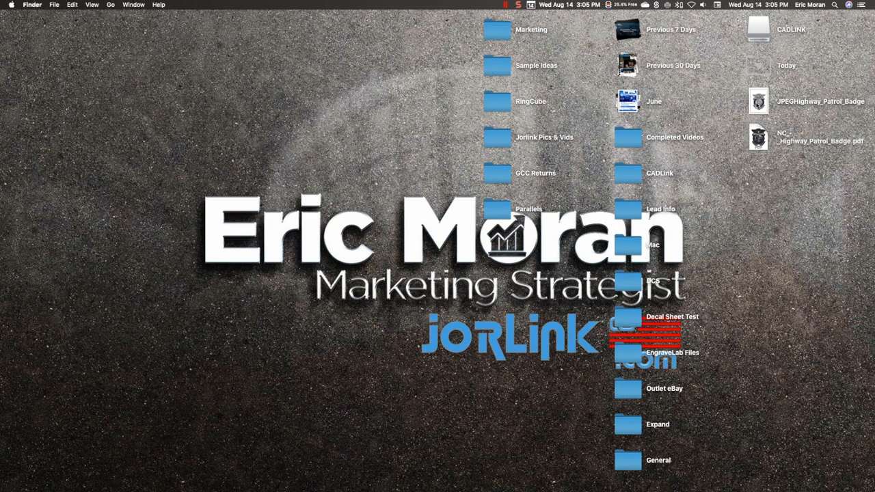
# Switch to the Windows environment running EngraveLab Pro with a blank page
pyautogui.doubleClick(758, 101)
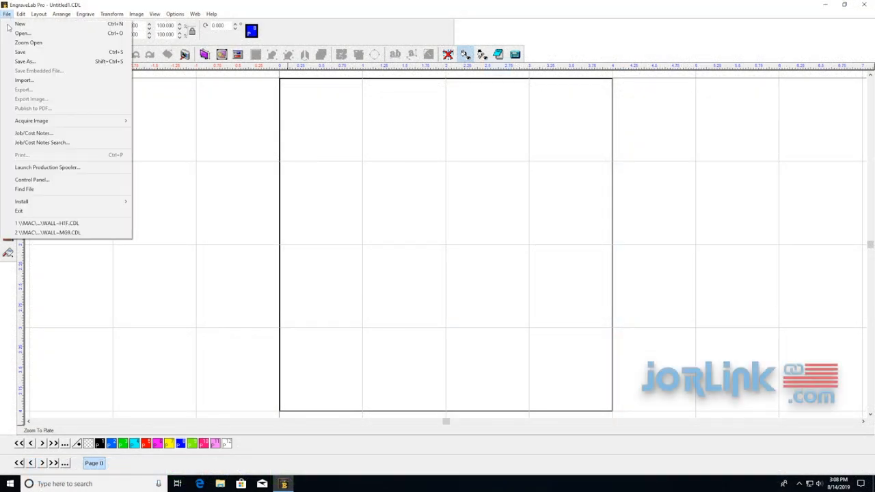
# Import JPEGHighway_Patrol_Badge and place it on the EngraveLab page
pyautogui.click(25, 79)
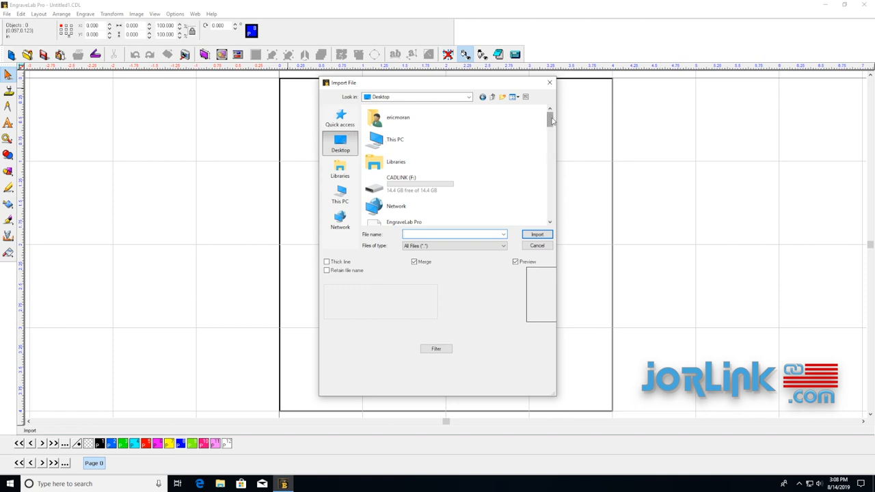
pyautogui.scroll(-3)
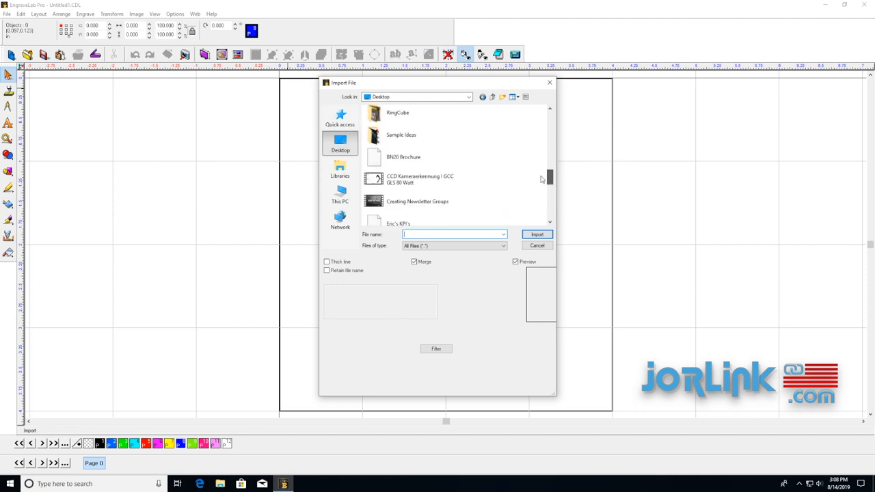
pyautogui.scroll(-3)
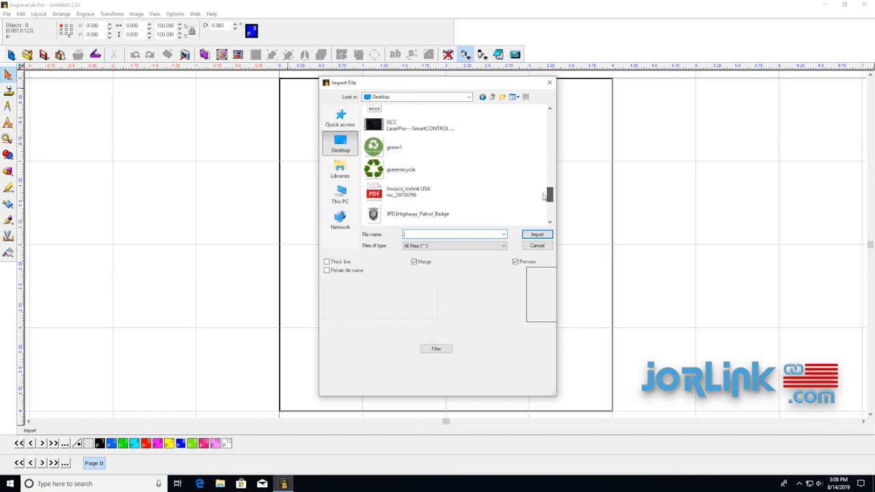
pyautogui.scroll(-3)
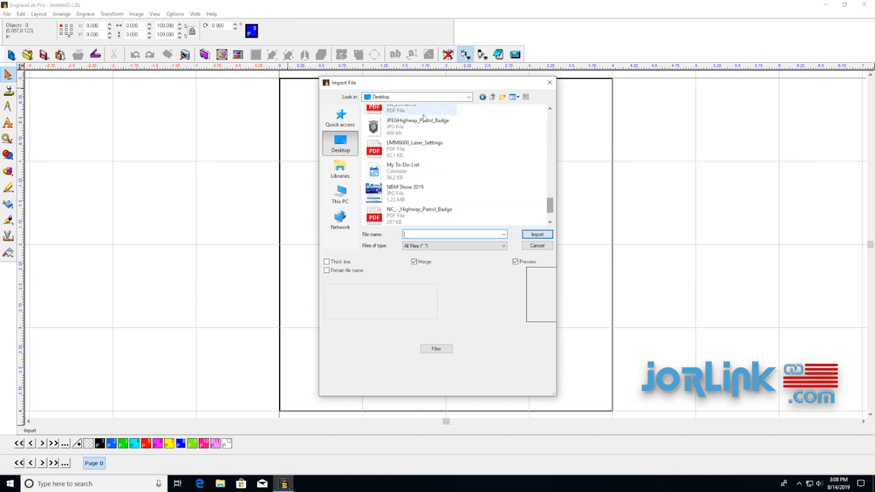
pyautogui.click(417, 123)
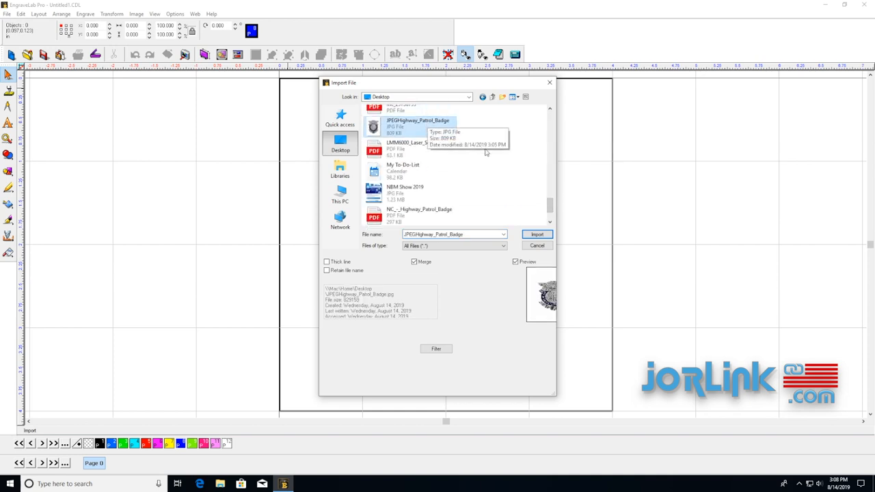
pyautogui.click(536, 234)
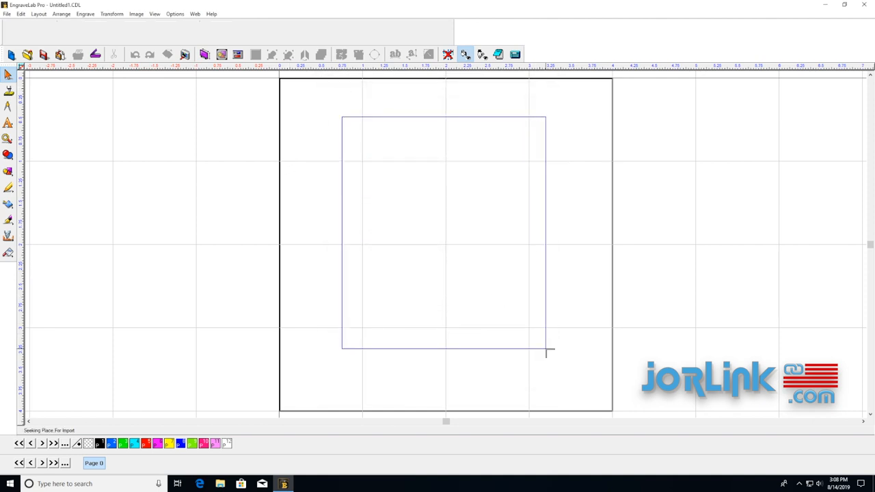
pyautogui.click(136, 14)
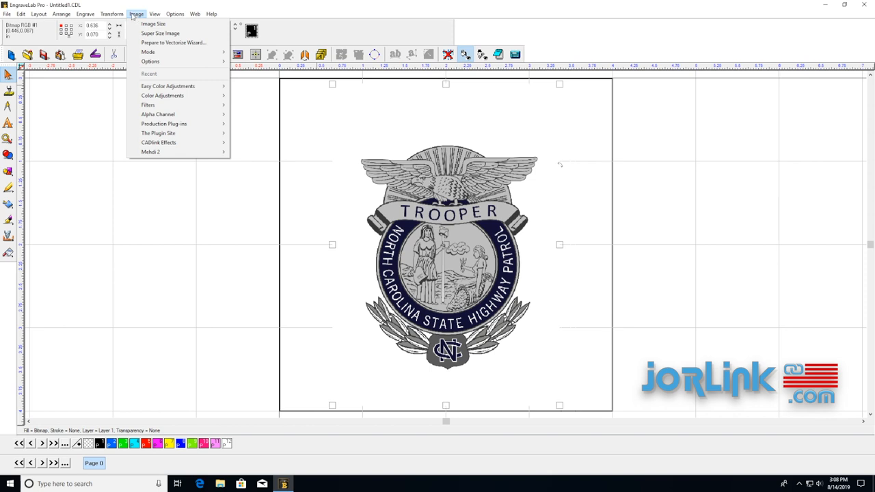
pyautogui.click(153, 23)
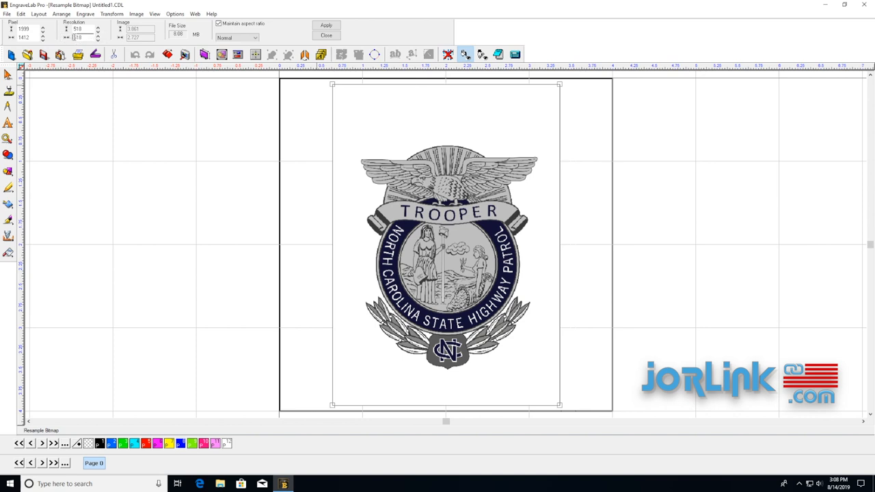
pyautogui.moveTo(81, 30)
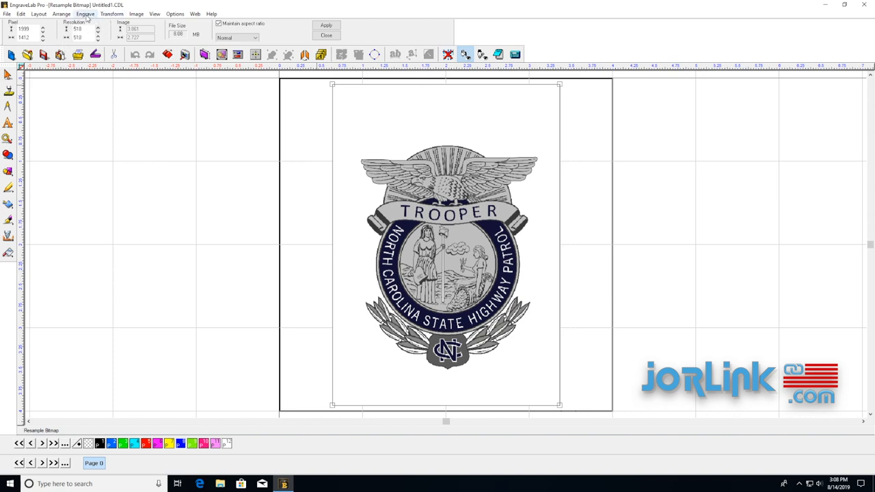
pyautogui.click(112, 13)
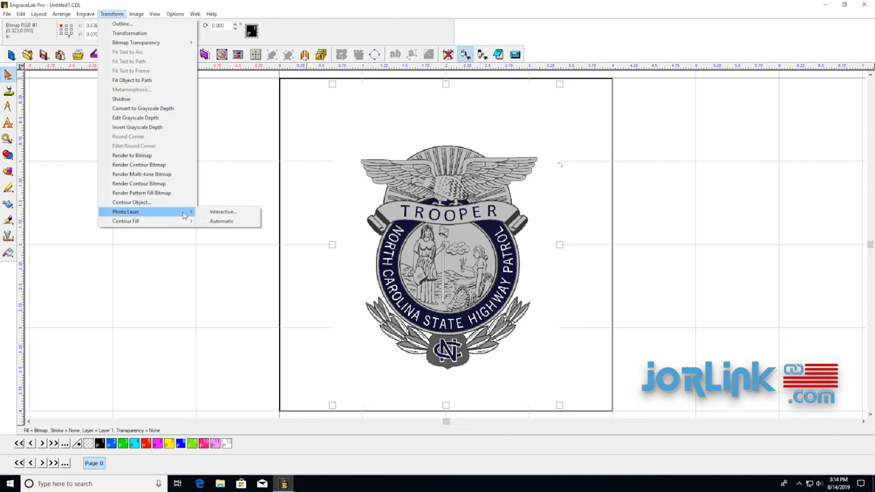
# Start interactive Photo Laser on the badge and browse the saved material presets
pyautogui.click(221, 211)
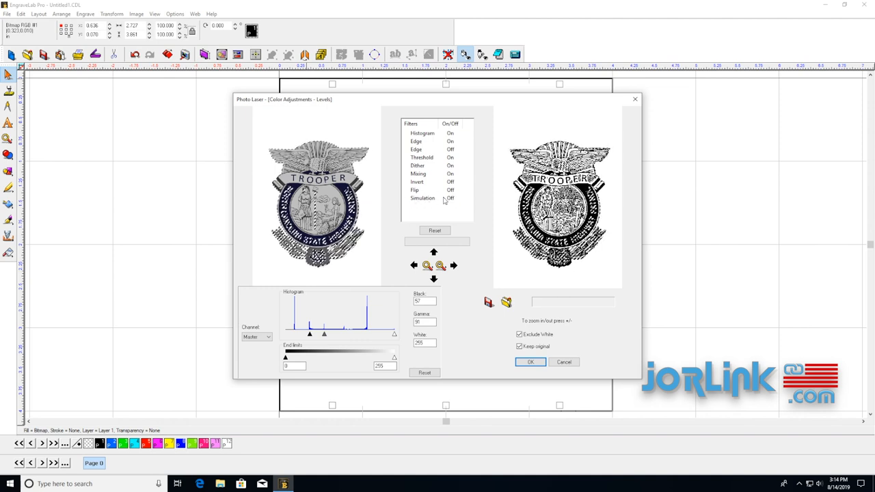
pyautogui.click(448, 198)
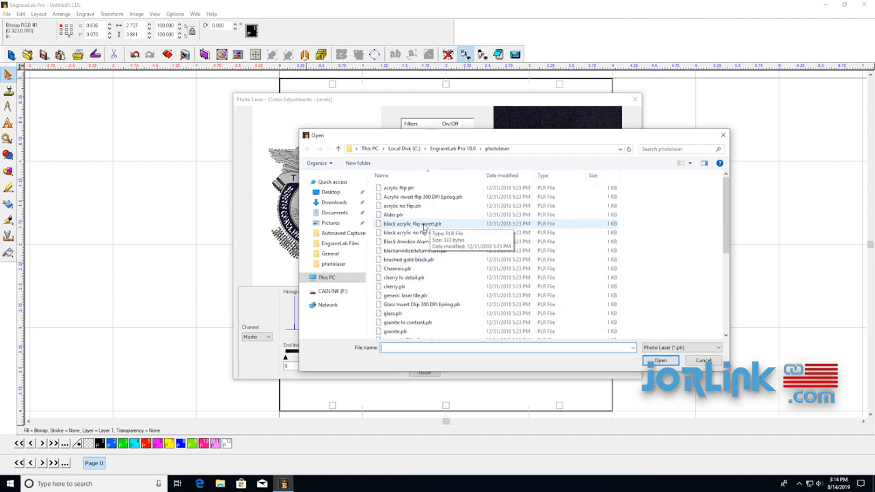
# Load the maple.plt preset and turn Simulation On for a wood-engraving preview
pyautogui.scroll(-3)
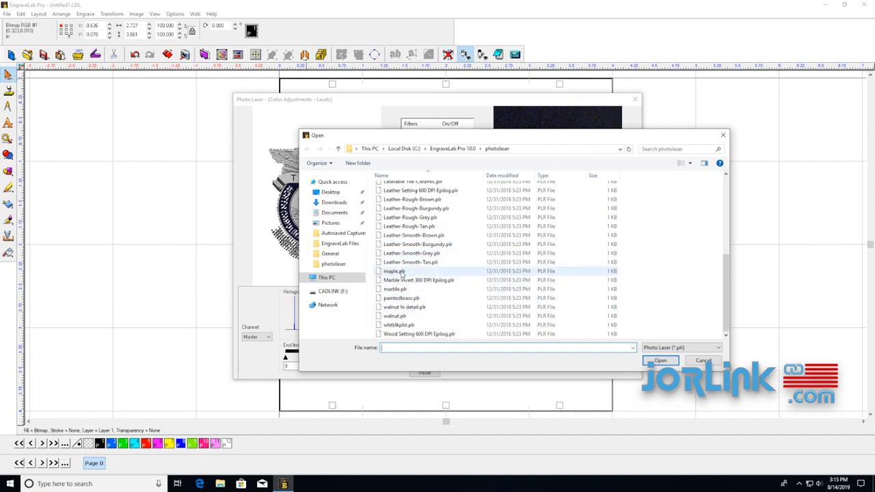
pyautogui.click(659, 361)
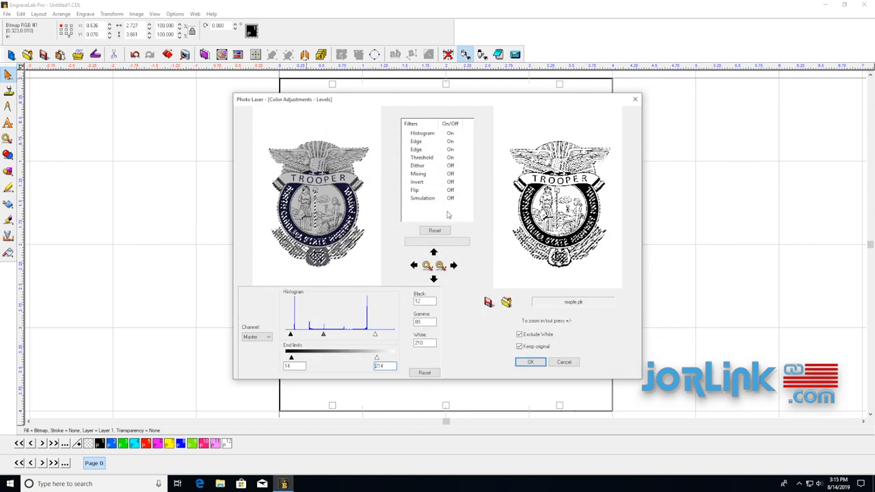
pyautogui.click(421, 199)
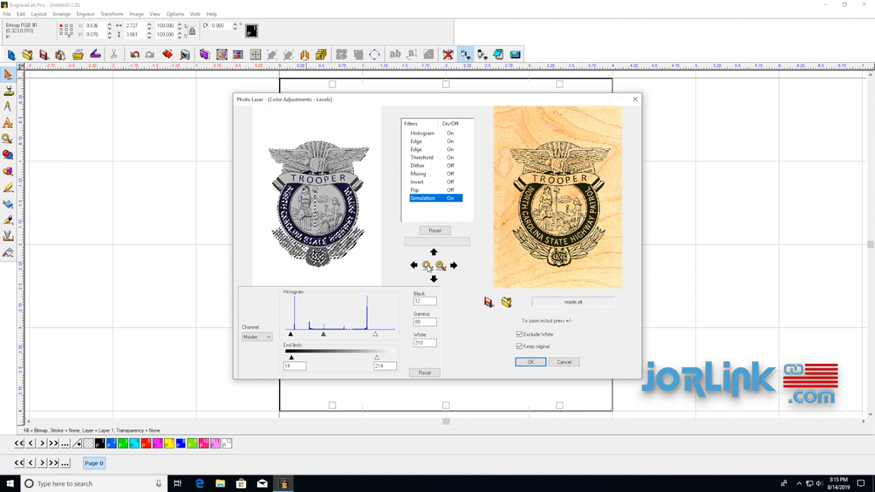
# Review the Edge, Threshold and Dither filters in the preview, then turn Threshold On
pyautogui.click(426, 265)
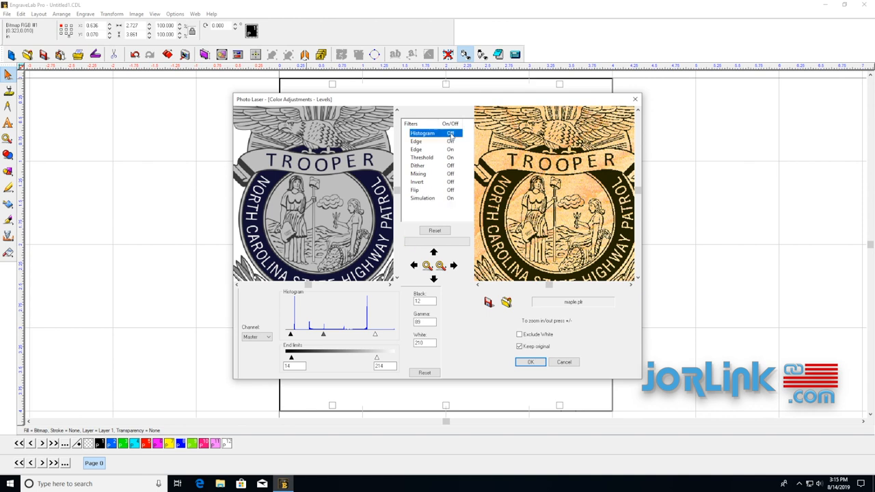
pyautogui.click(421, 141)
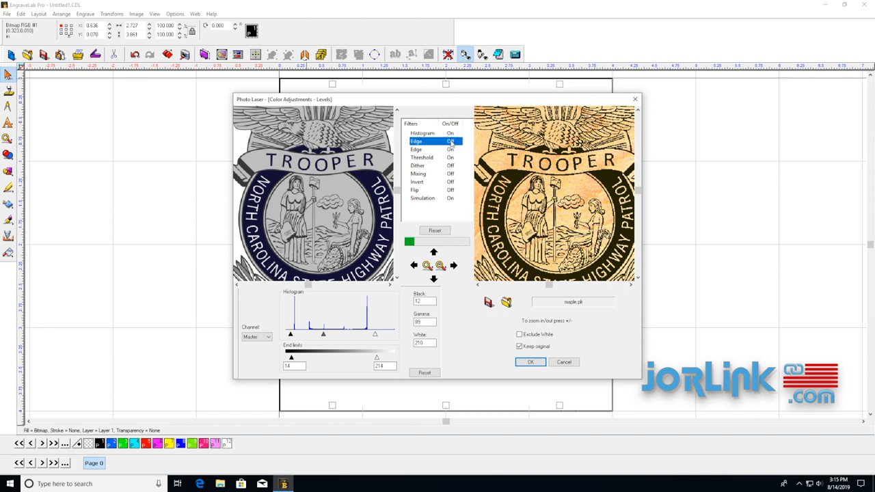
pyautogui.click(415, 149)
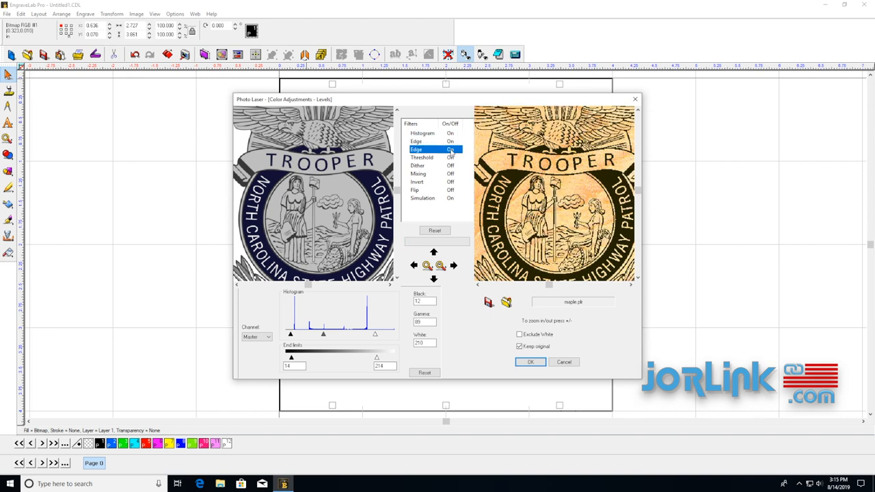
pyautogui.click(420, 158)
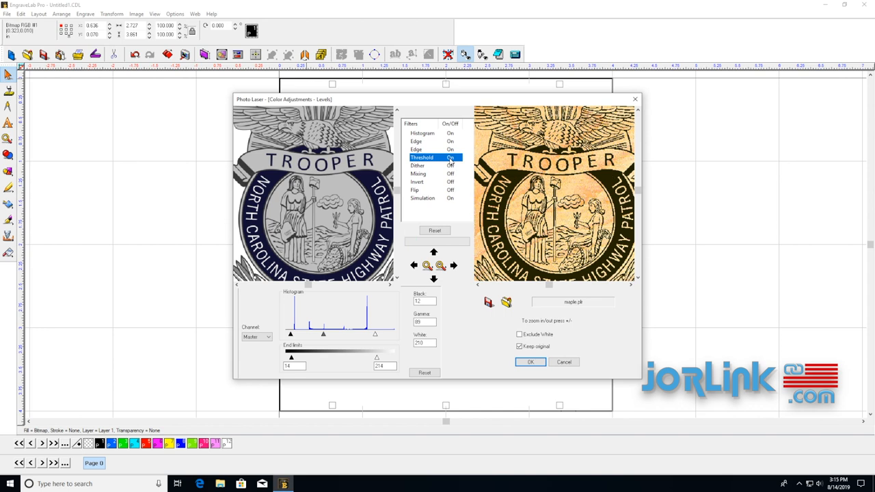
pyautogui.click(418, 165)
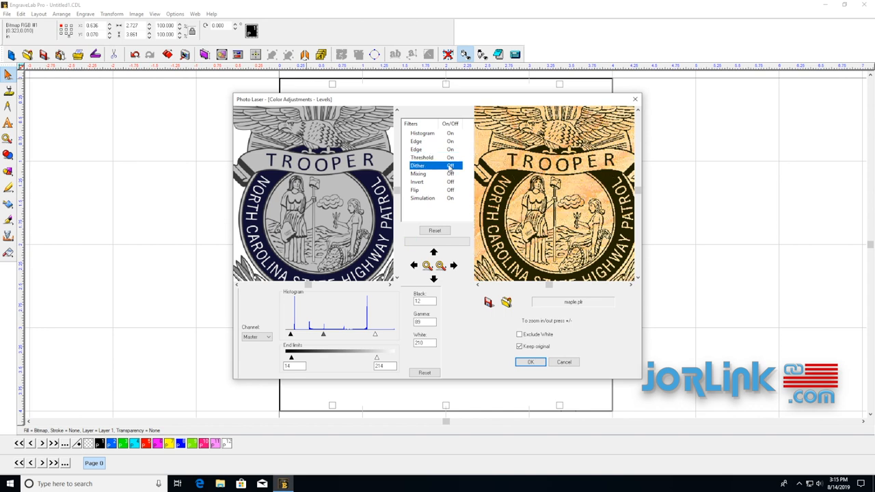
pyautogui.click(418, 172)
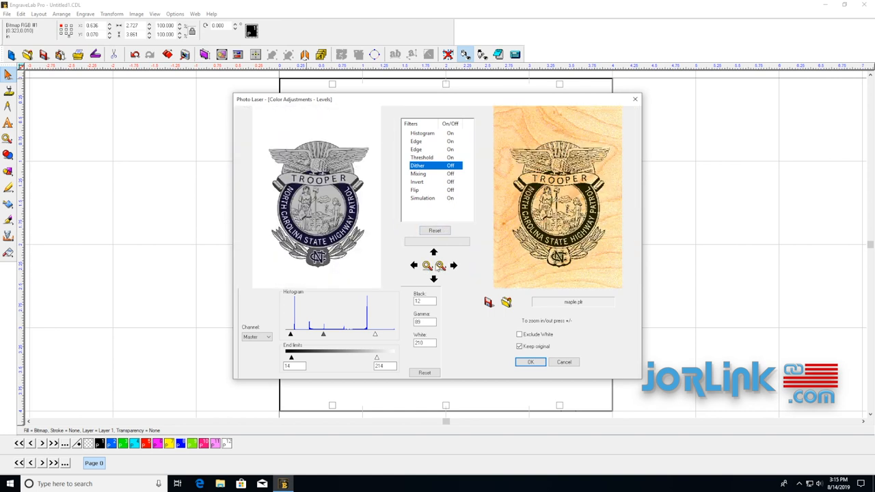
pyautogui.click(427, 265)
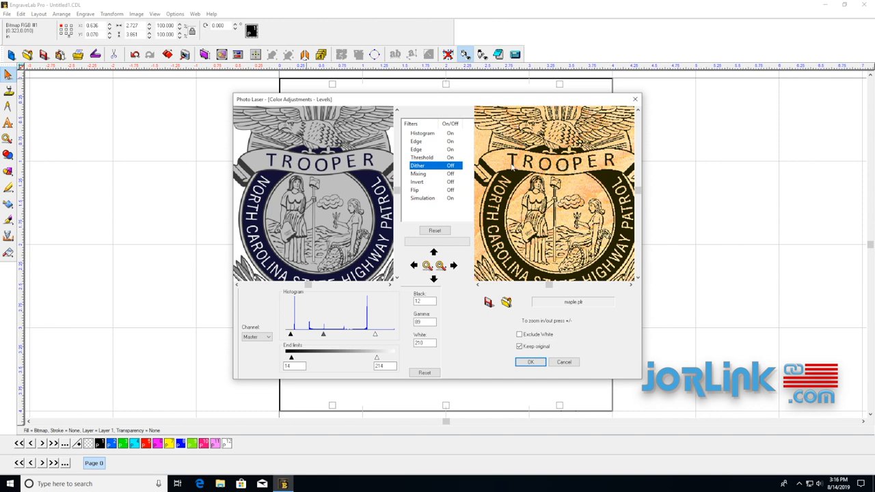
pyautogui.click(421, 158)
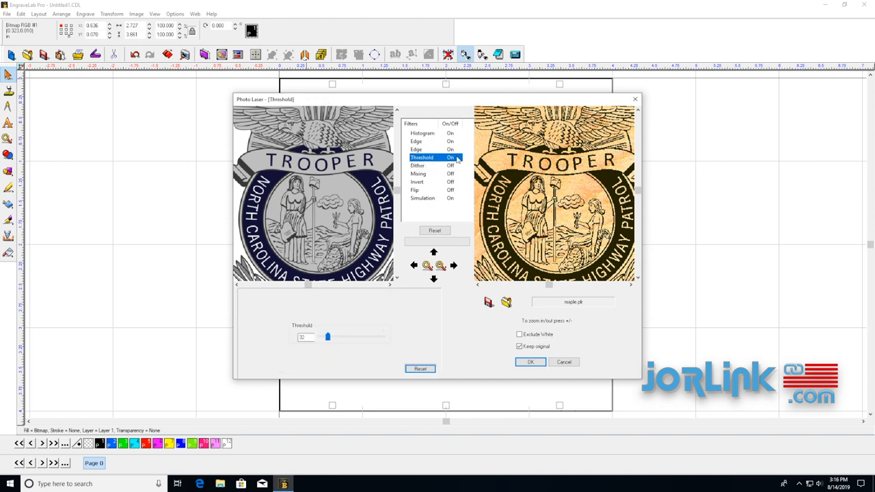
# Tune the Threshold slider to a mid value and apply the conversion with Keep original checked
pyautogui.moveTo(327, 337); pyautogui.dragTo(321, 336)
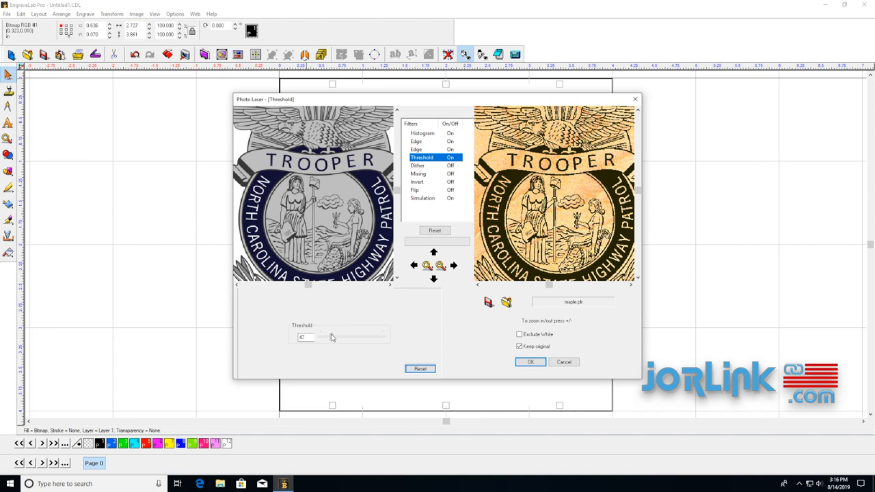
pyautogui.moveTo(326, 336); pyautogui.dragTo(353, 336)
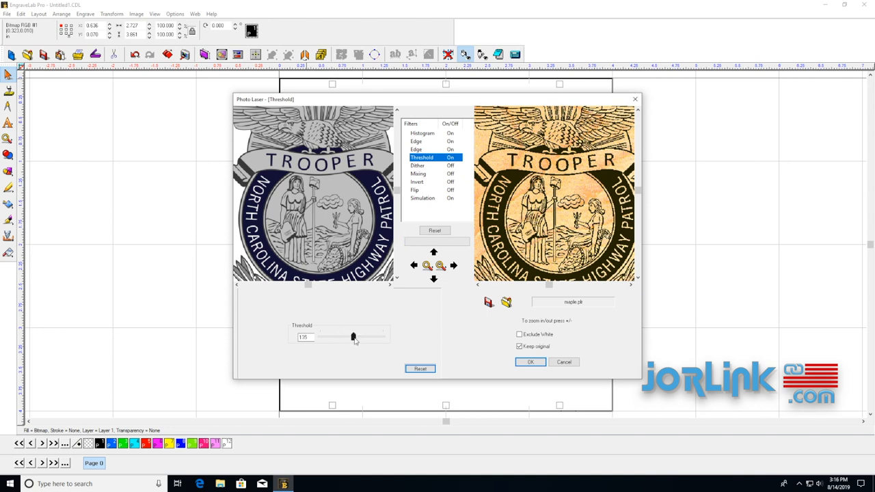
pyautogui.moveTo(352, 336); pyautogui.dragTo(372, 337)
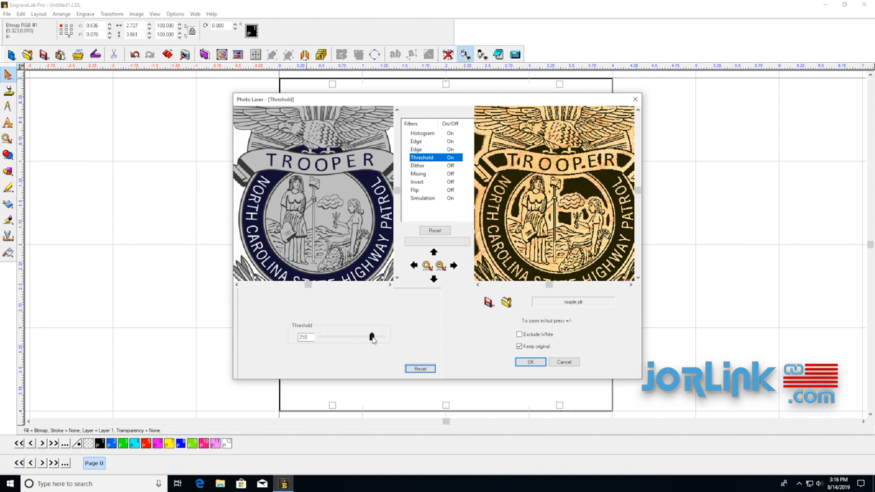
pyautogui.moveTo(372, 336); pyautogui.dragTo(352, 336)
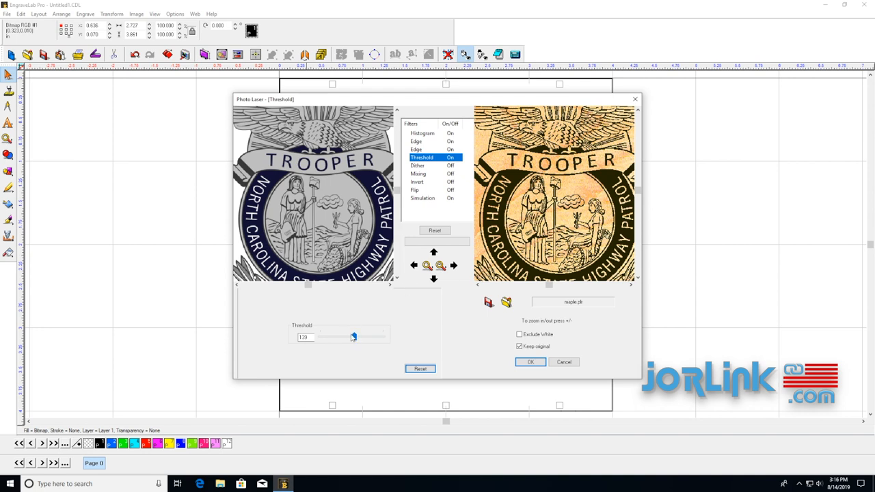
pyautogui.moveTo(352, 336); pyautogui.dragTo(344, 336)
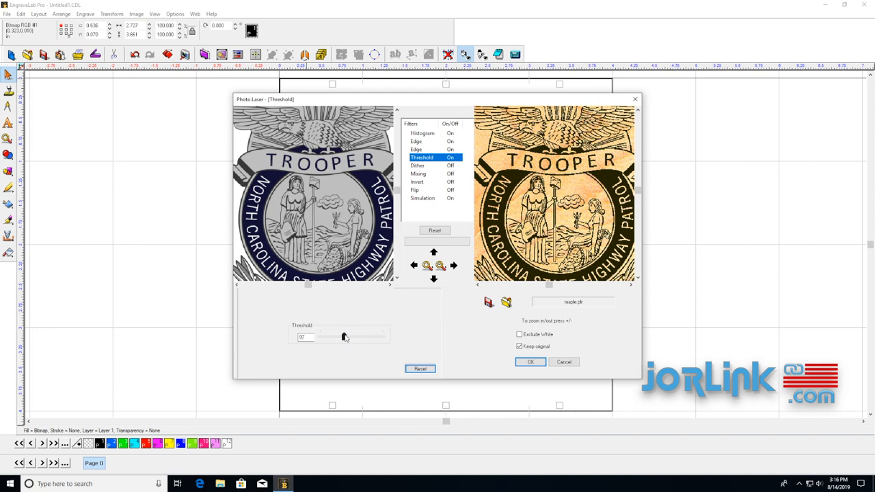
pyautogui.moveTo(345, 337); pyautogui.dragTo(339, 336)
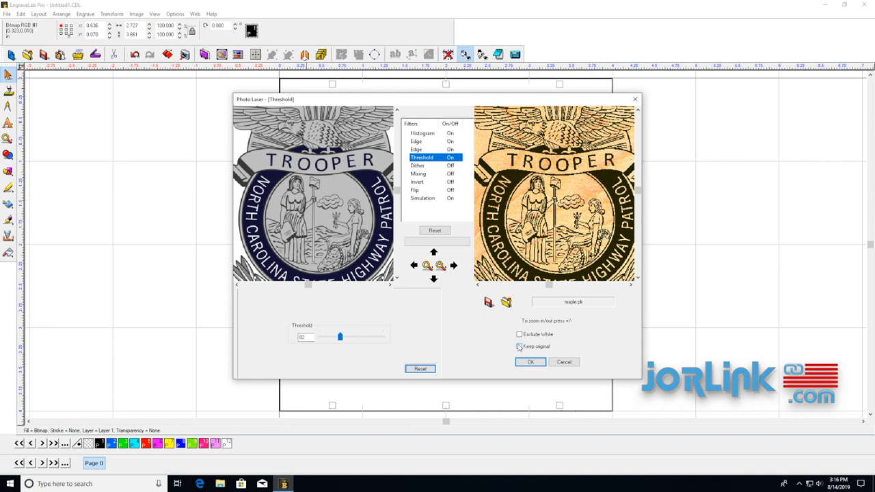
pyautogui.click(531, 361)
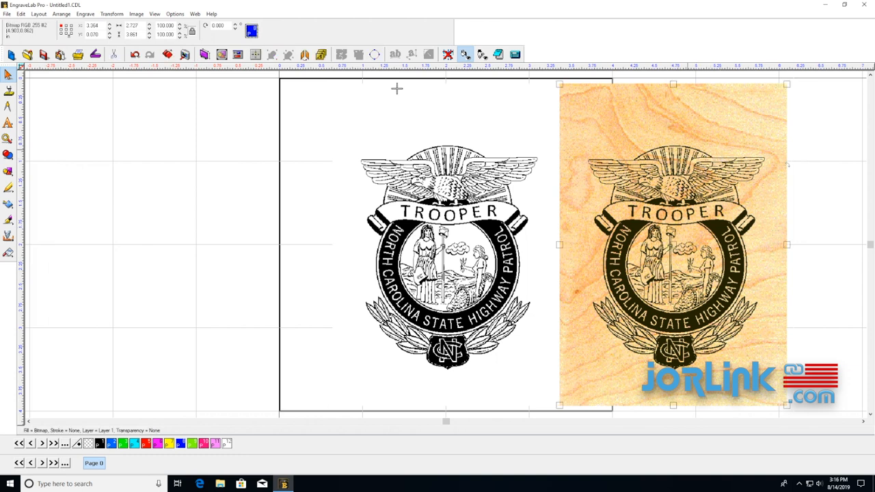
# Clear the wood-textured copy and select the remaining black engraving bitmap
pyautogui.click(20, 14)
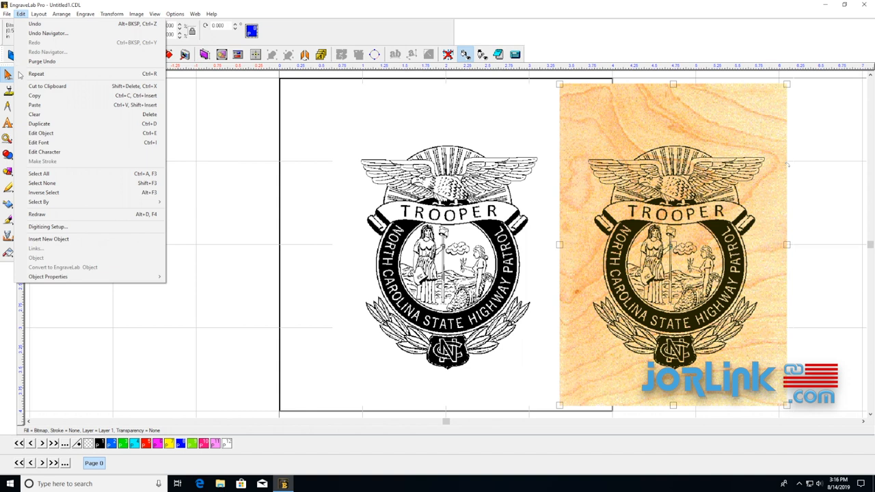
pyautogui.click(34, 115)
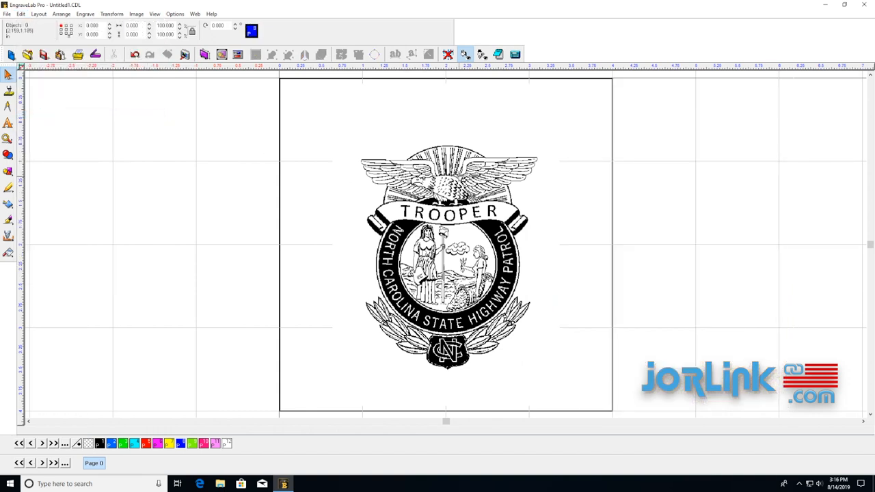
pyautogui.click(444, 260)
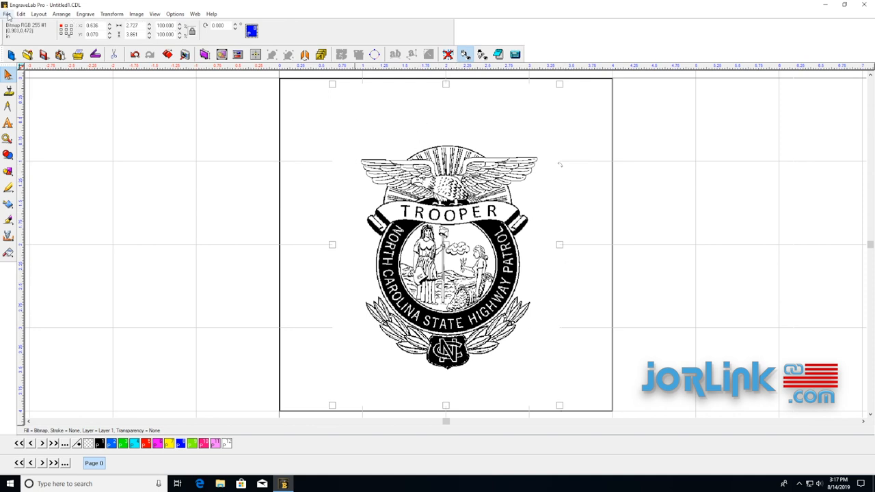
# Print the badge to Microsoft Print to PDF after checking the Preferences settings
pyautogui.click(7, 14)
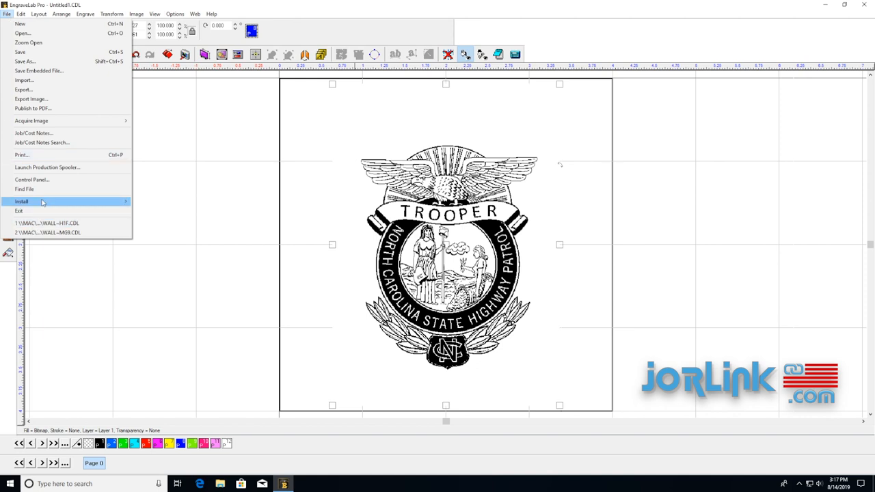
pyautogui.click(21, 154)
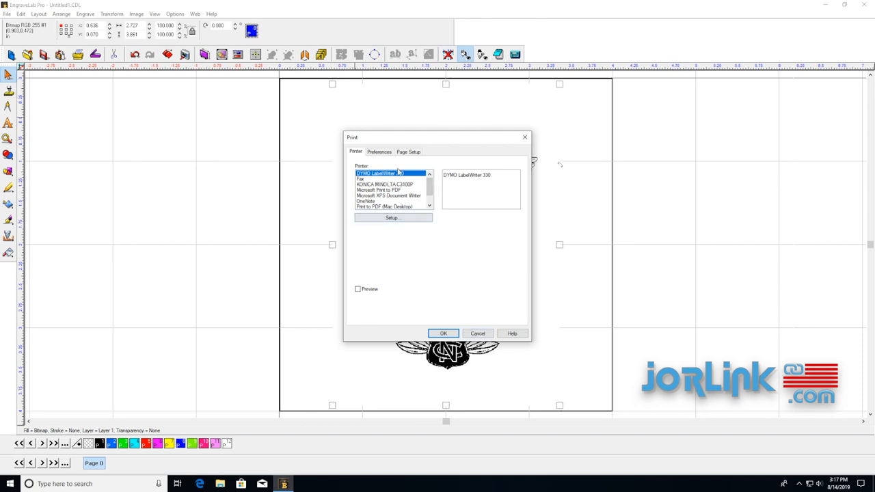
pyautogui.click(380, 189)
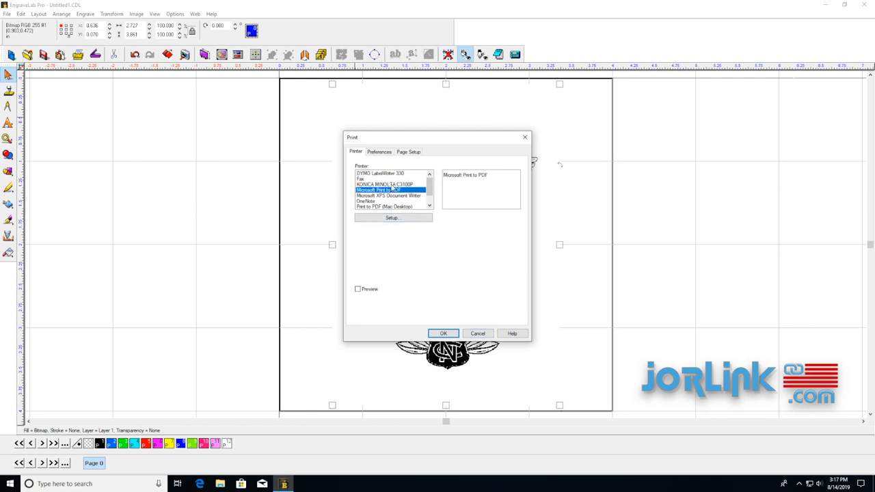
pyautogui.click(379, 150)
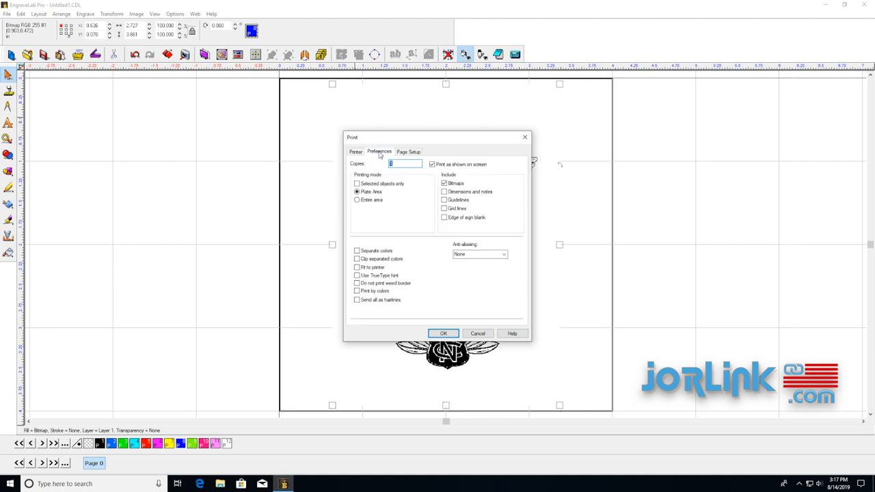
pyautogui.click(355, 151)
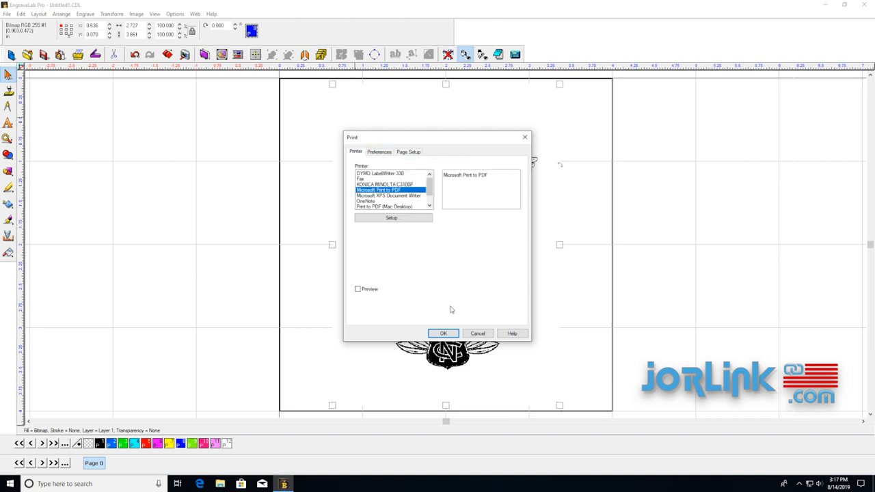
pyautogui.moveTo(475, 329)
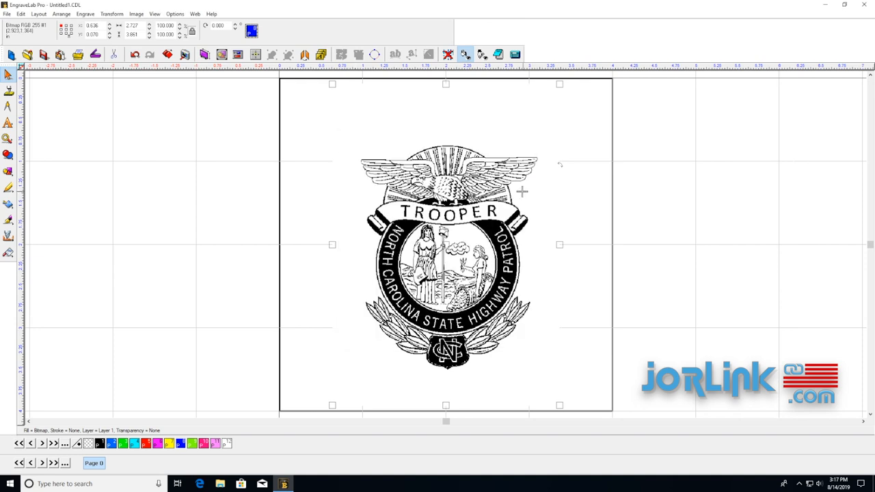
pyautogui.moveTo(411, 142)
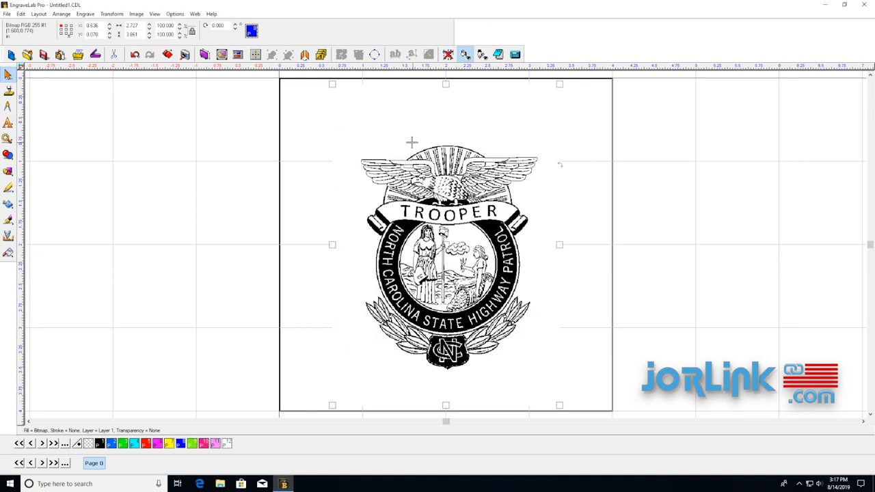